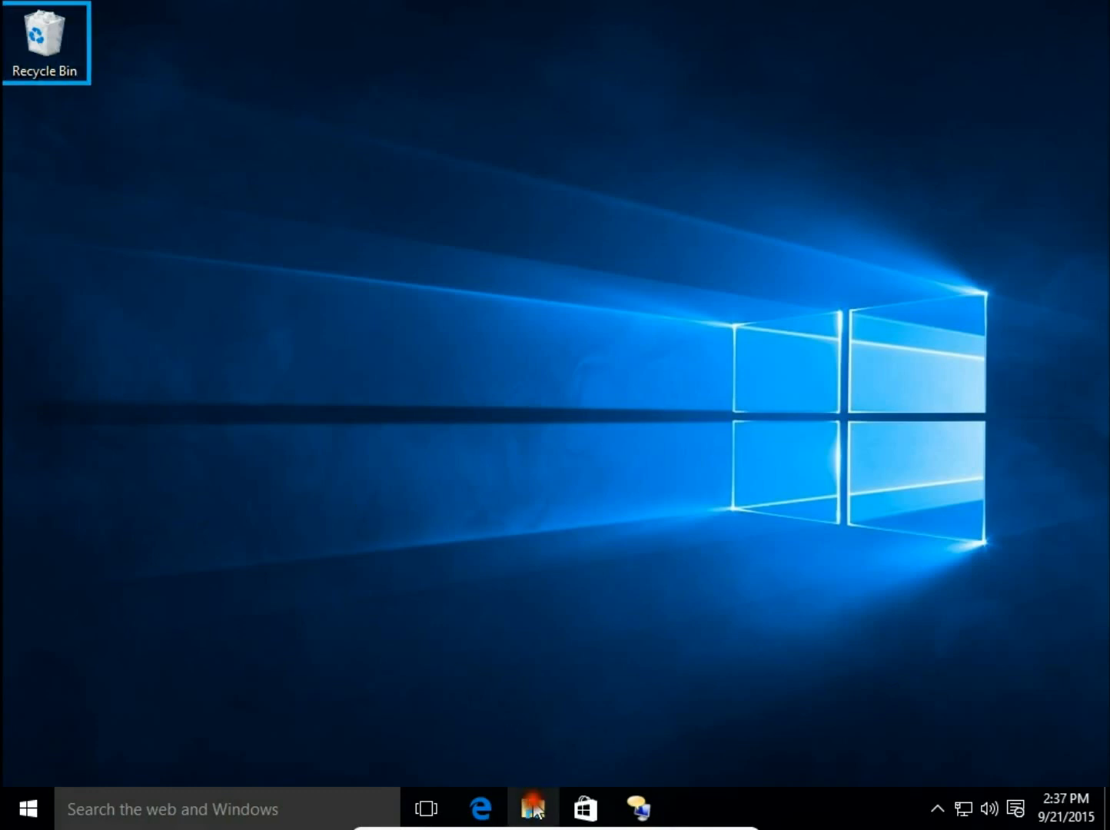
Launch File Explorer from the taskbar, opening on Quick access.
{"action": "left_click", "coordinate": [534, 809]}
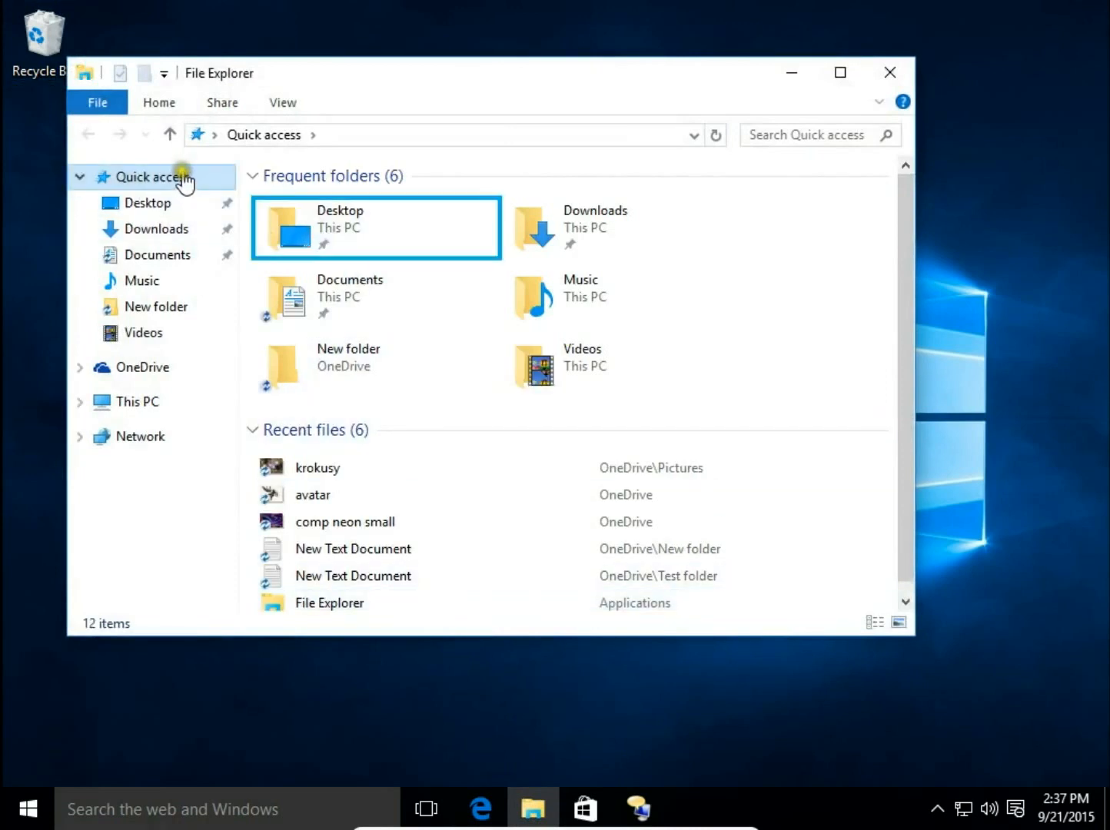
{"action": "mouse_move", "coordinate": [182, 191]}
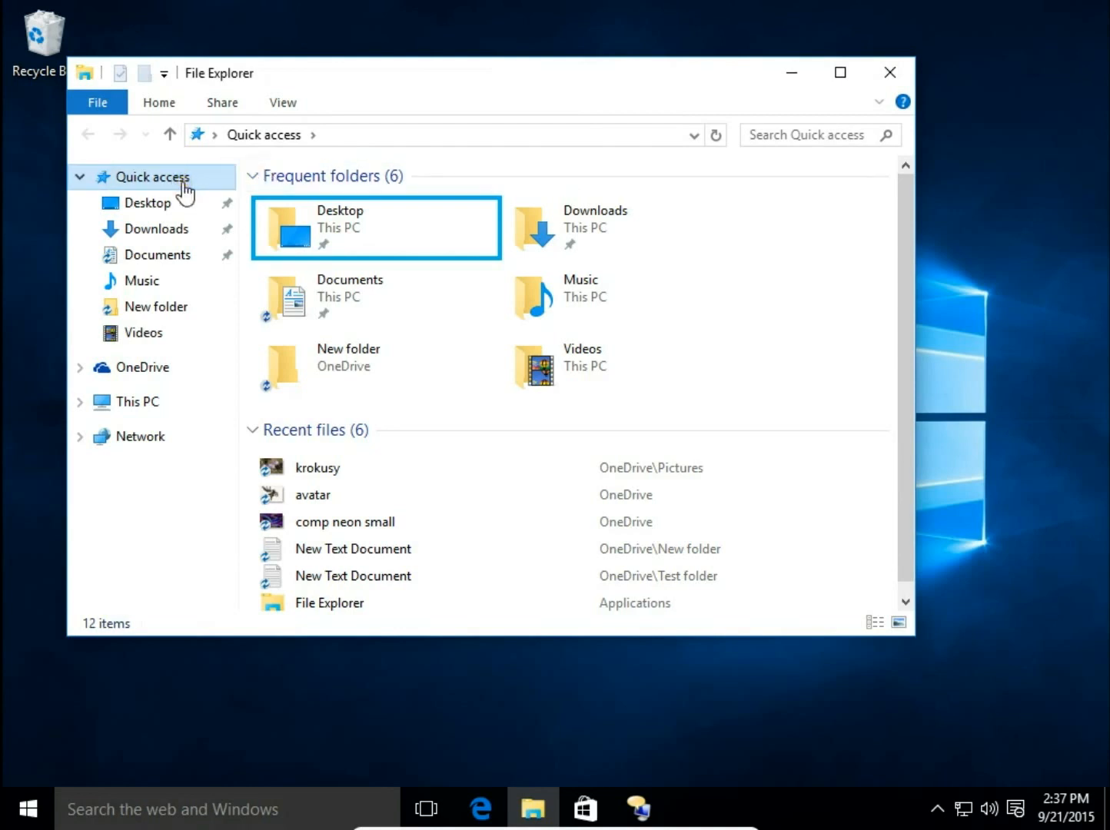
{"action": "mouse_move", "coordinate": [127, 327]}
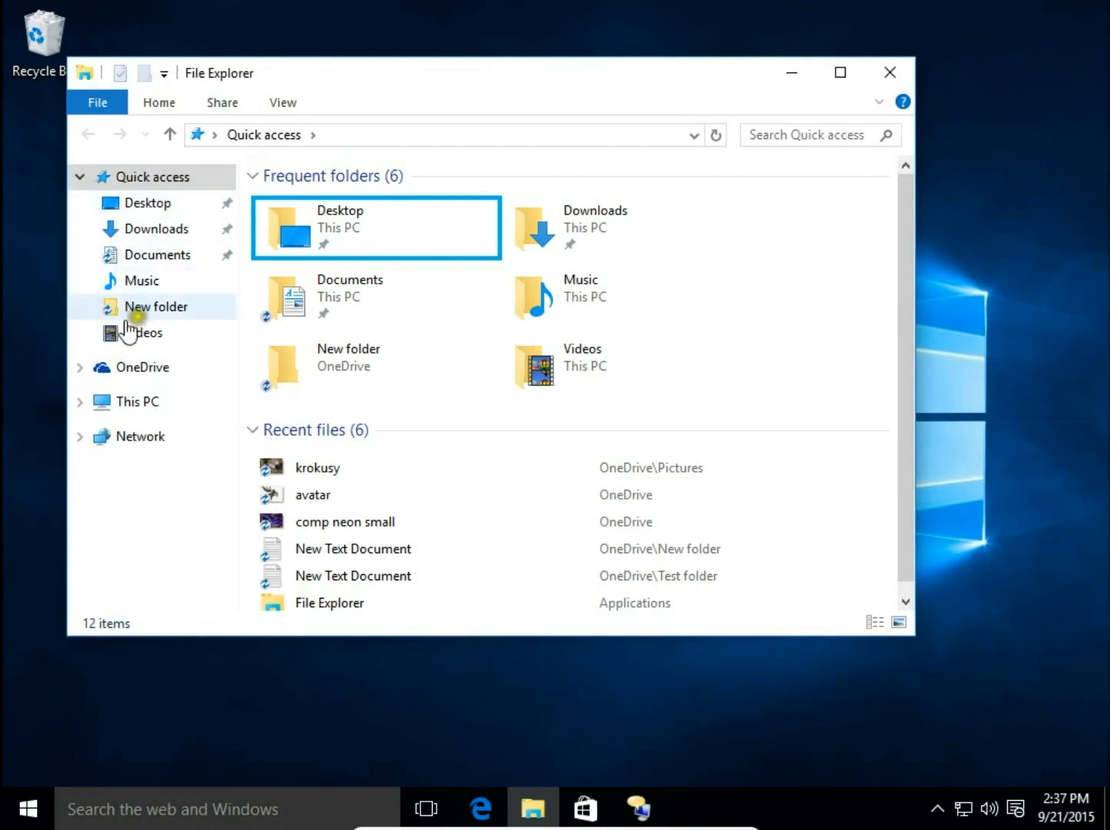
{"action": "mouse_move", "coordinate": [173, 230]}
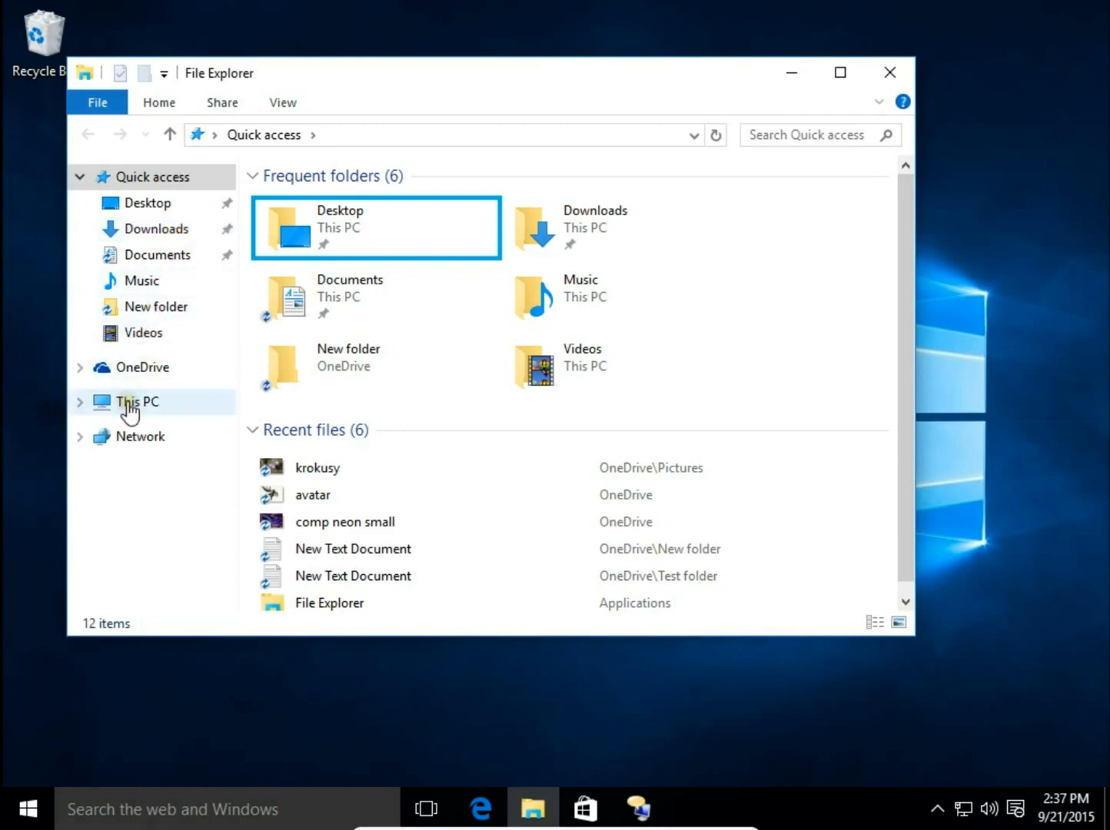
Open the Work (W:) drive from This PC and pin it to Quick access.
{"action": "left_click", "coordinate": [136, 402]}
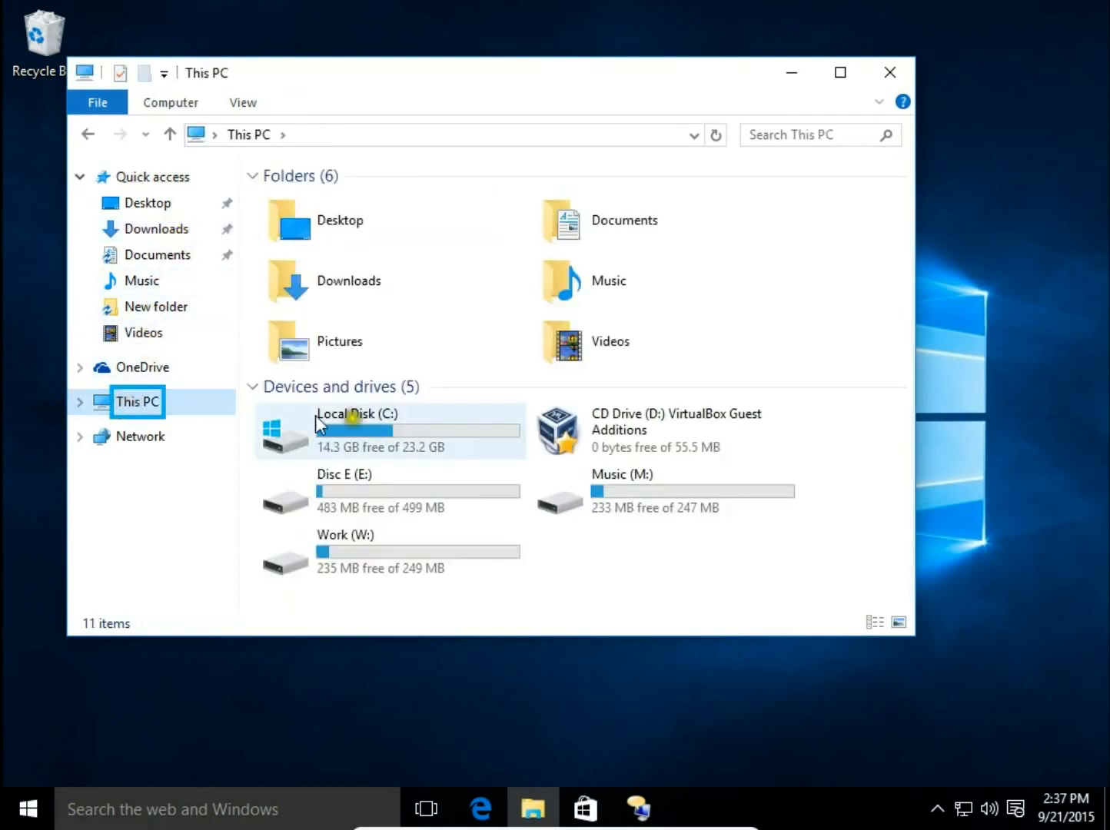
{"action": "mouse_move", "coordinate": [377, 573]}
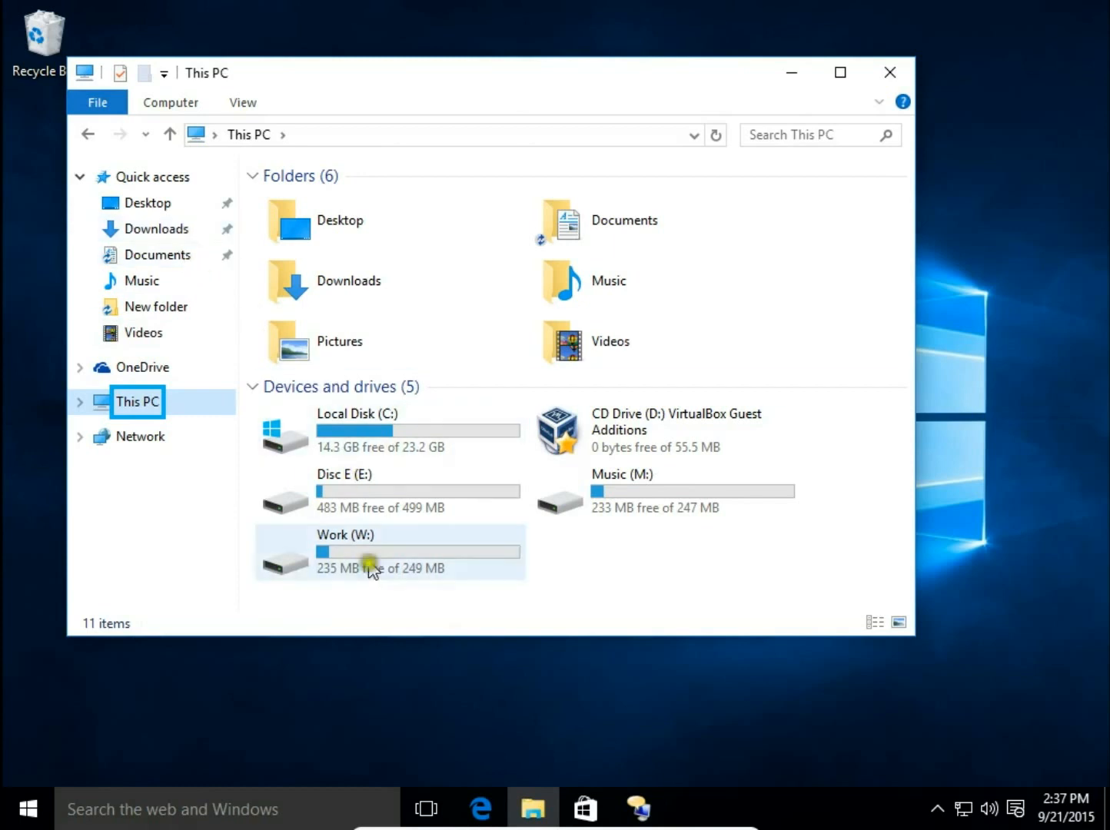
{"action": "left_click", "coordinate": [359, 554]}
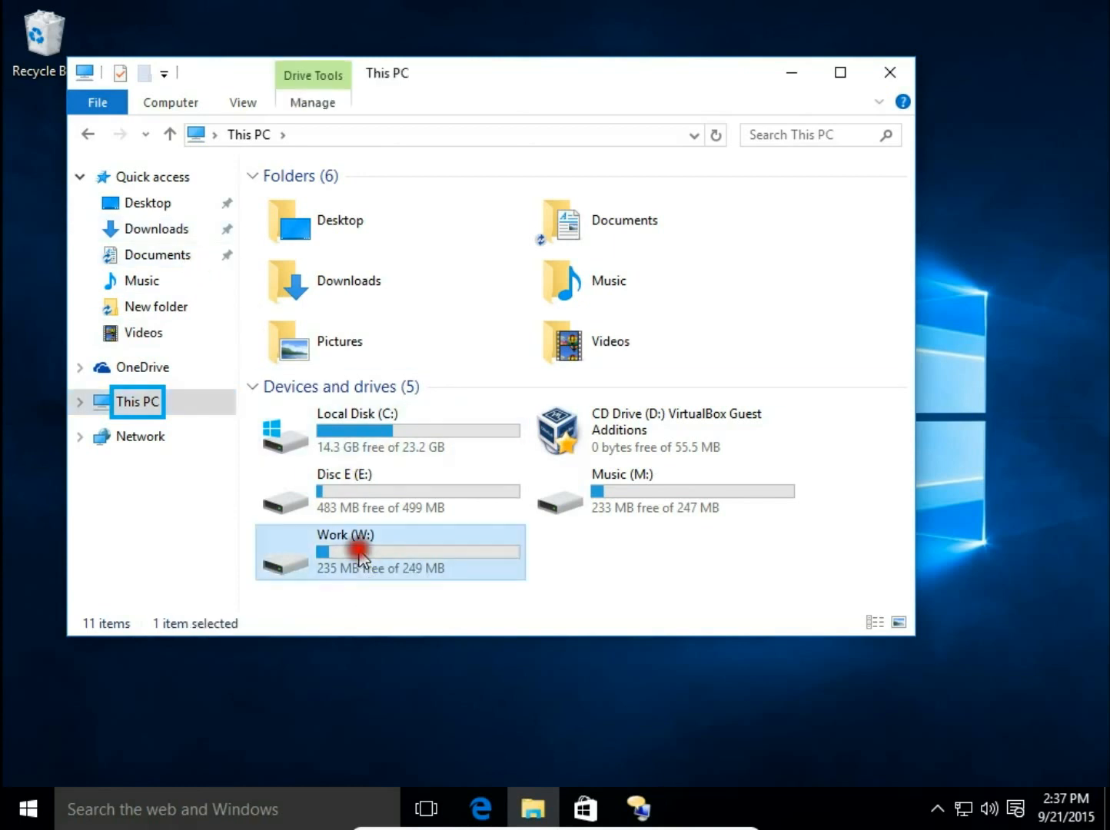
{"action": "double_click", "coordinate": [360, 551]}
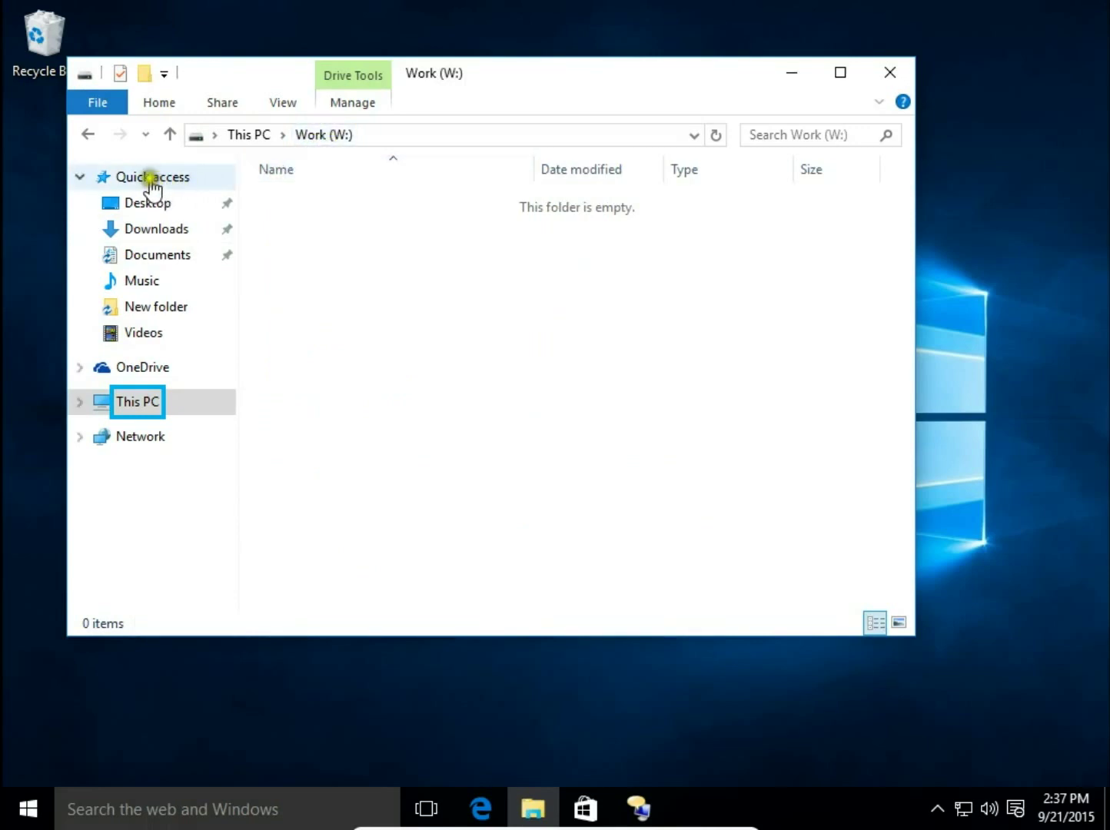
{"action": "right_click", "coordinate": [154, 177]}
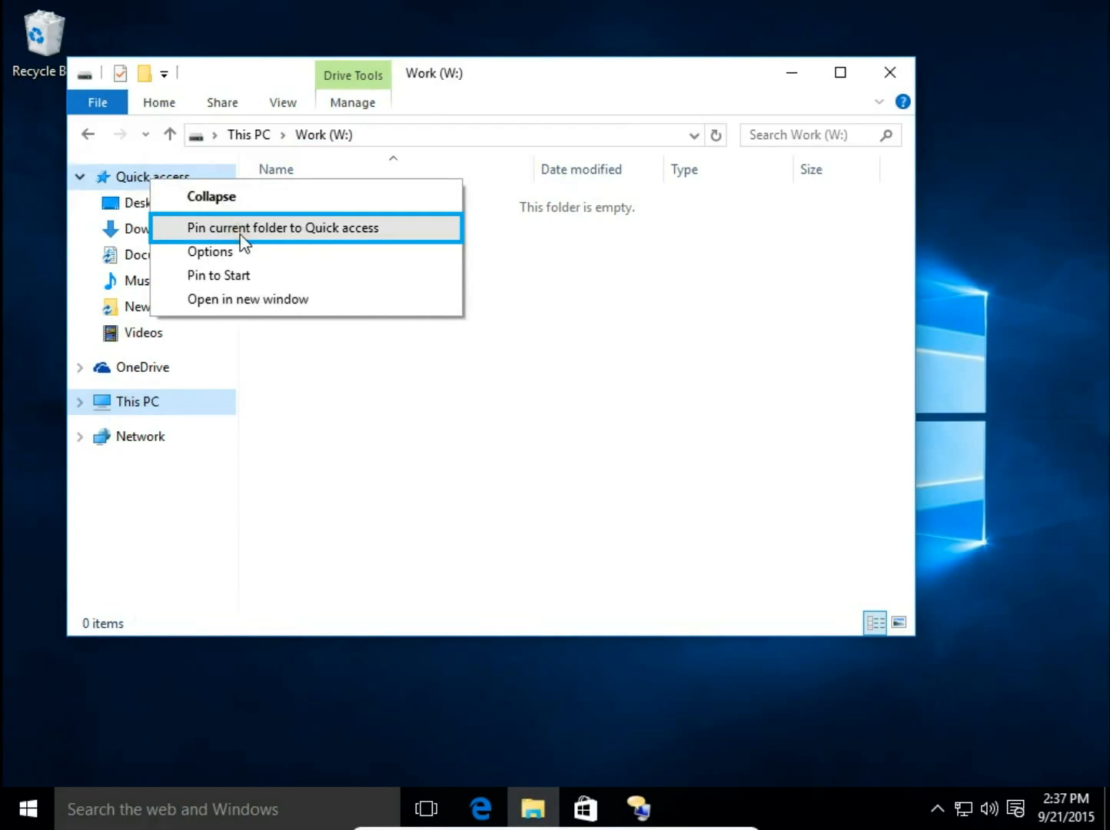
{"action": "left_click", "coordinate": [280, 227]}
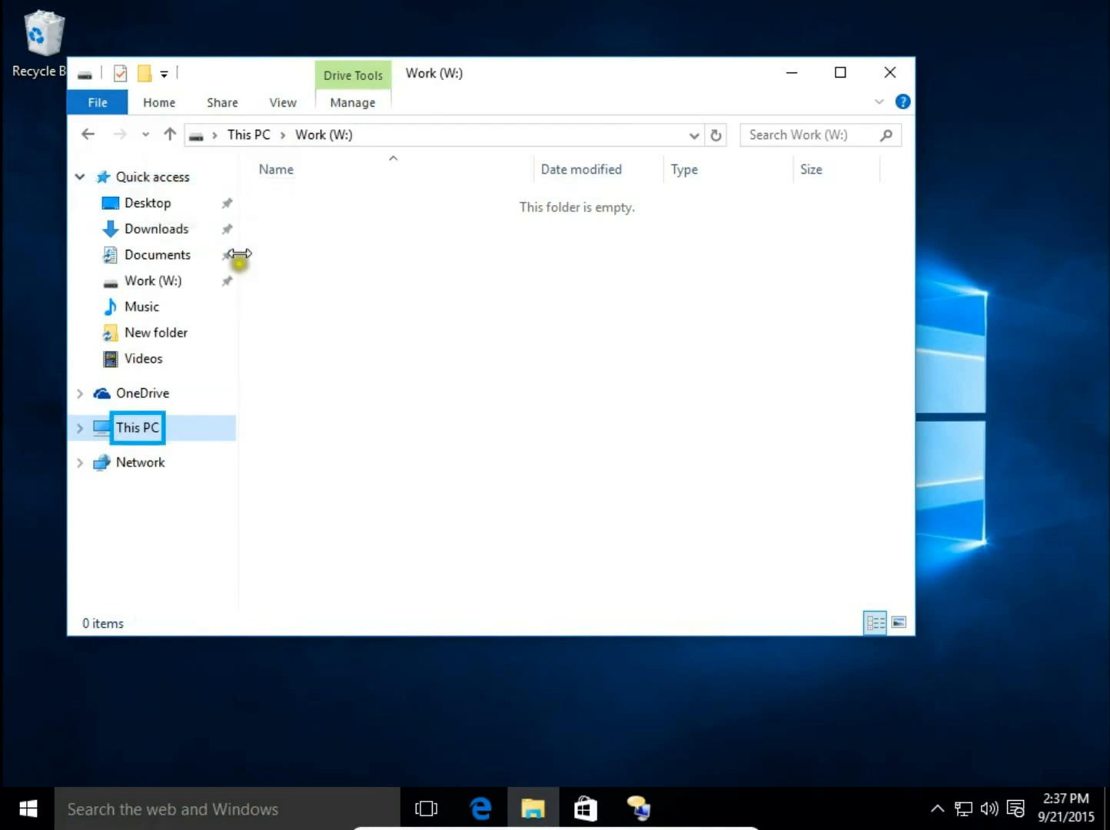
{"action": "mouse_move", "coordinate": [155, 286]}
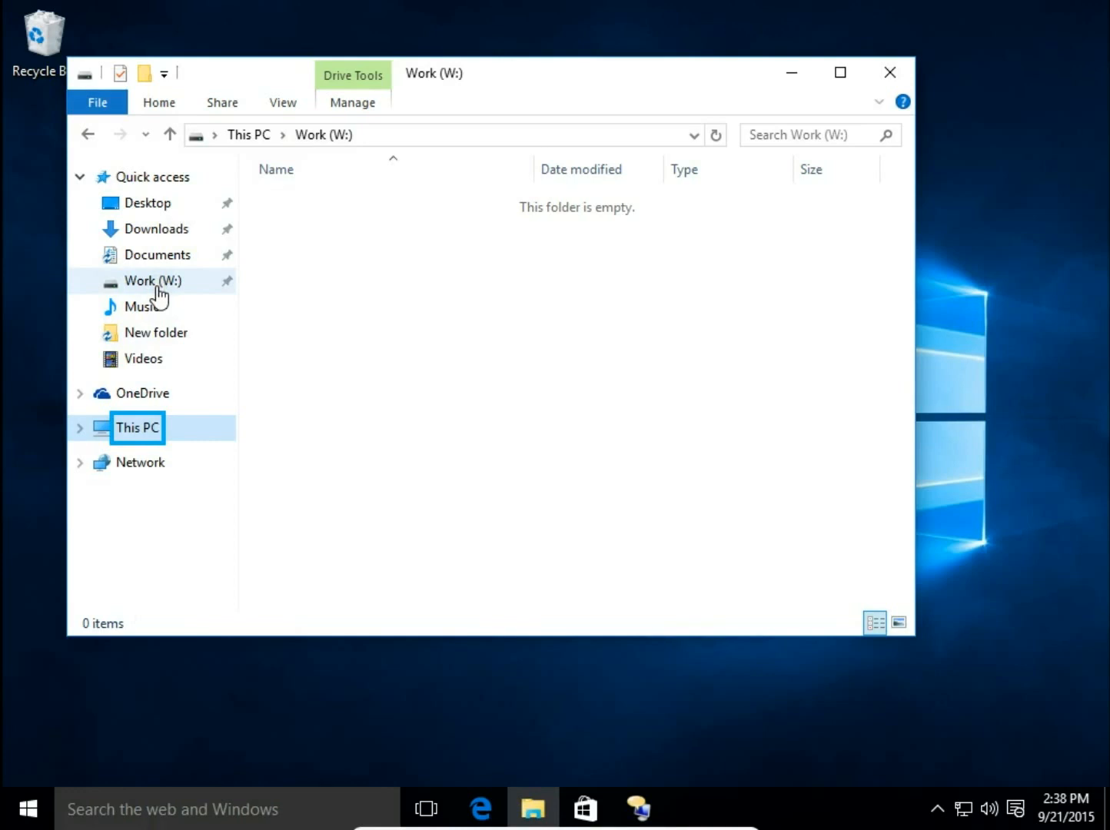
{"action": "mouse_move", "coordinate": [280, 373]}
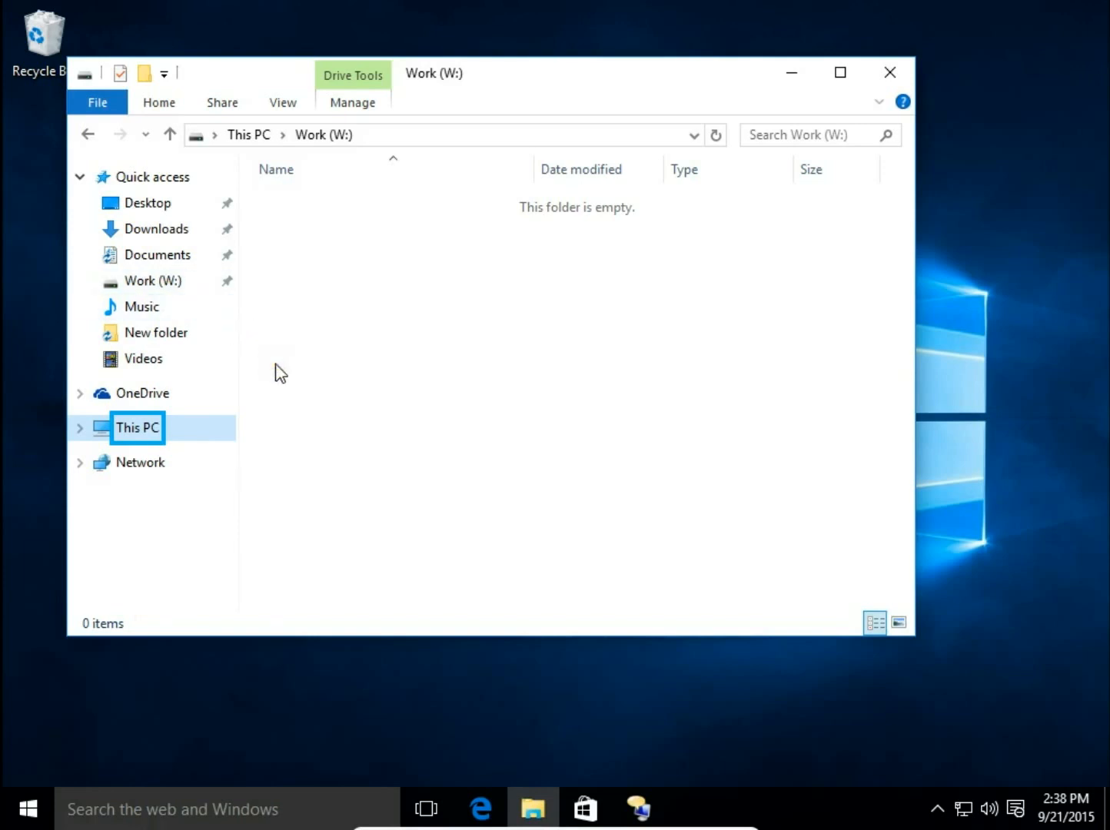
{"action": "mouse_move", "coordinate": [384, 323]}
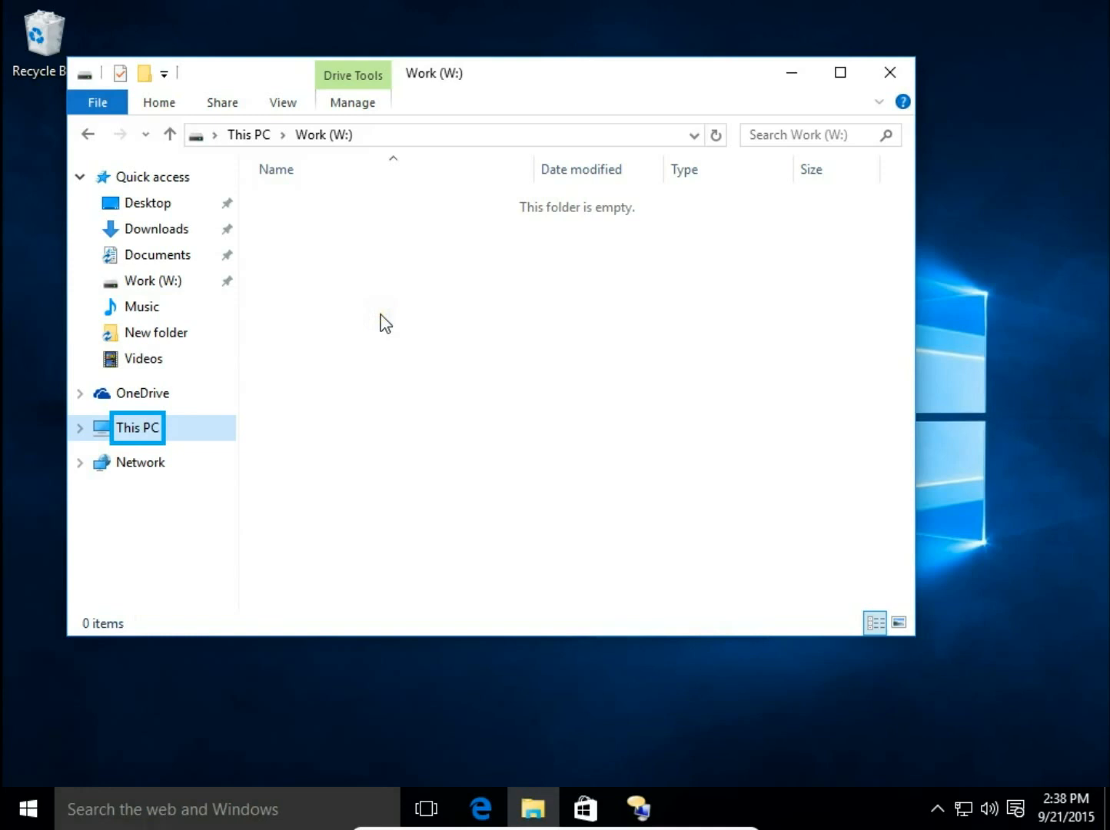
Create 'Pictures' and 'Projects' folders on Work (W:), then open Projects.
{"action": "right_click", "coordinate": [384, 323]}
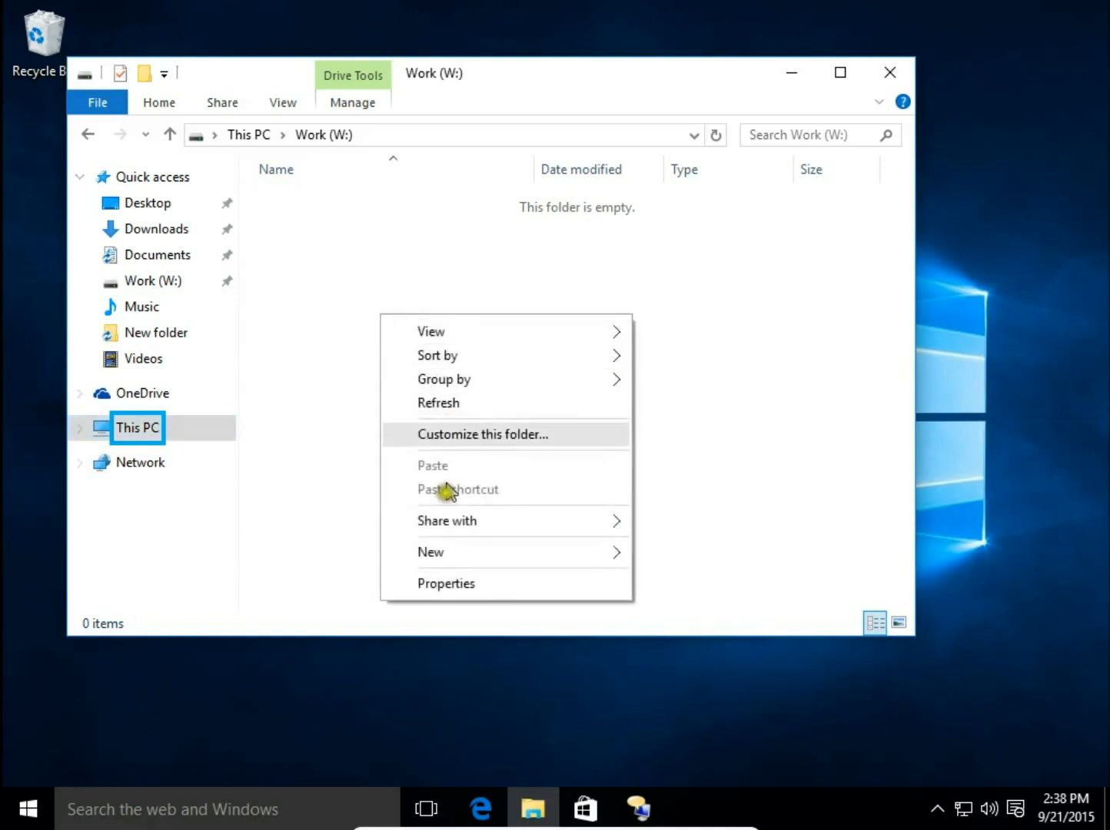
{"action": "left_click", "coordinate": [431, 552]}
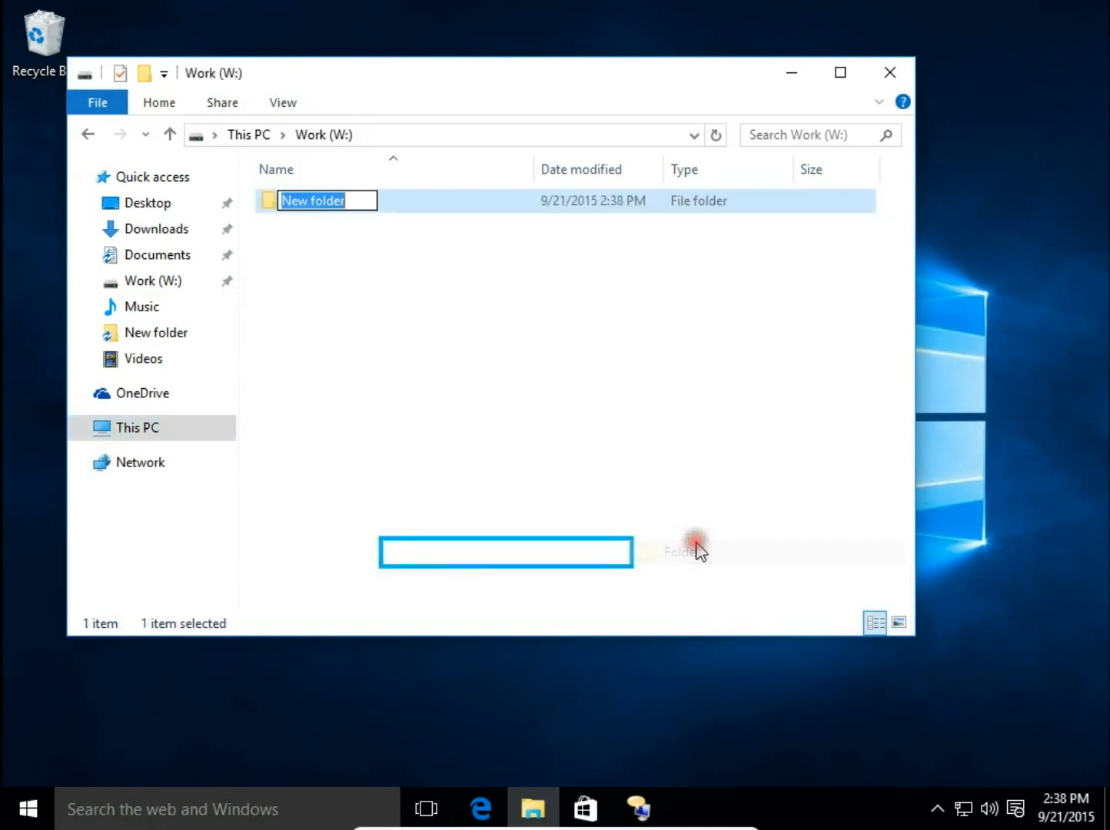
{"action": "type", "text": "P"}
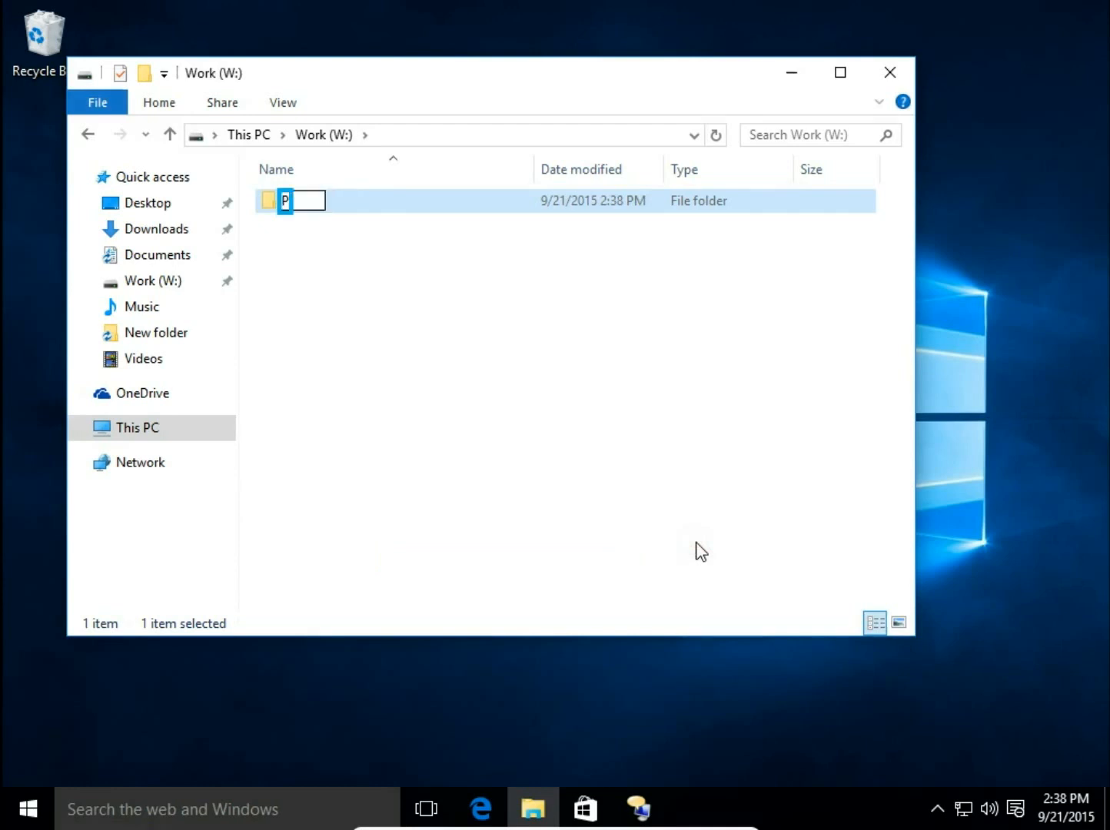
{"action": "type", "text": "Fi"}
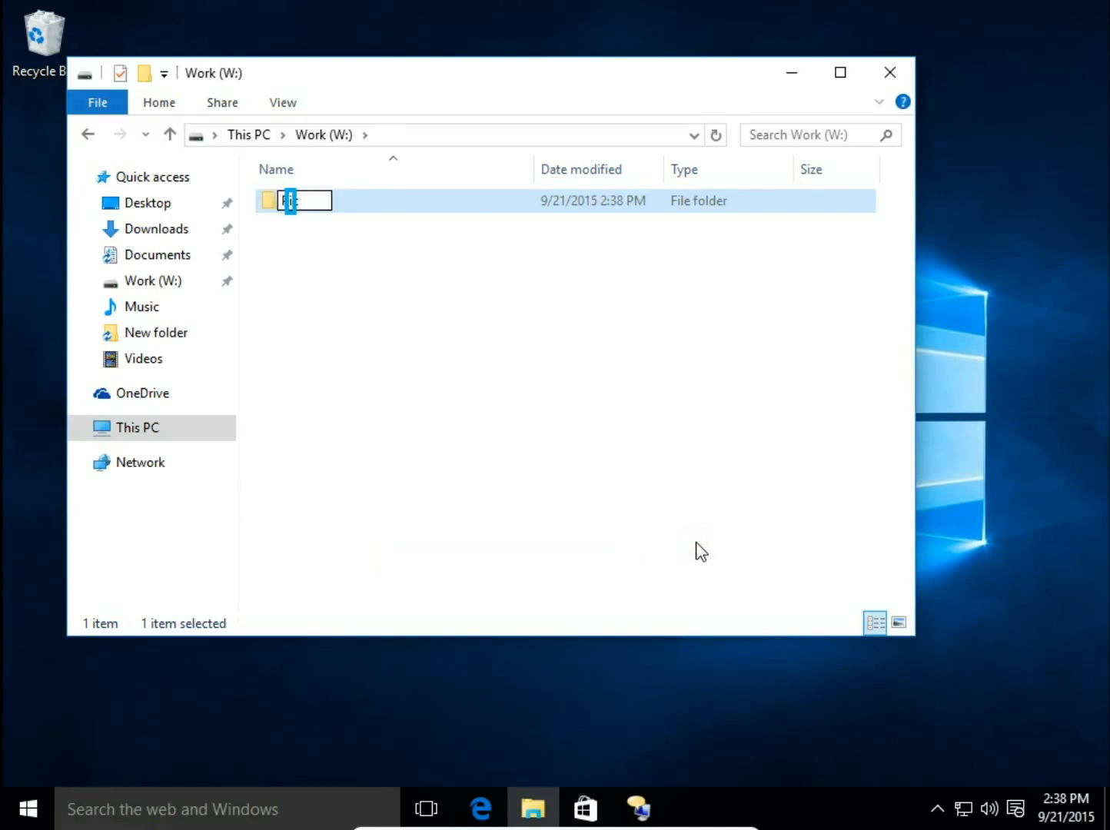
{"action": "type", "text": "Pictures"}
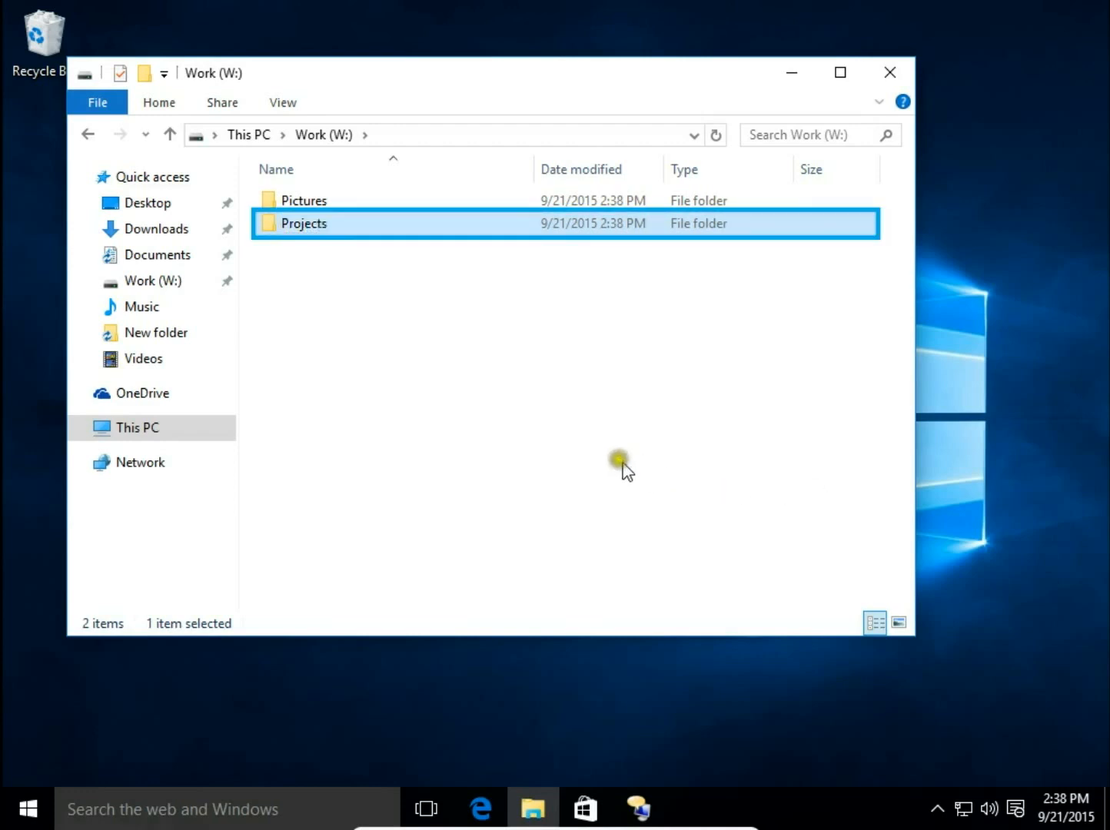
{"action": "mouse_move", "coordinate": [344, 316]}
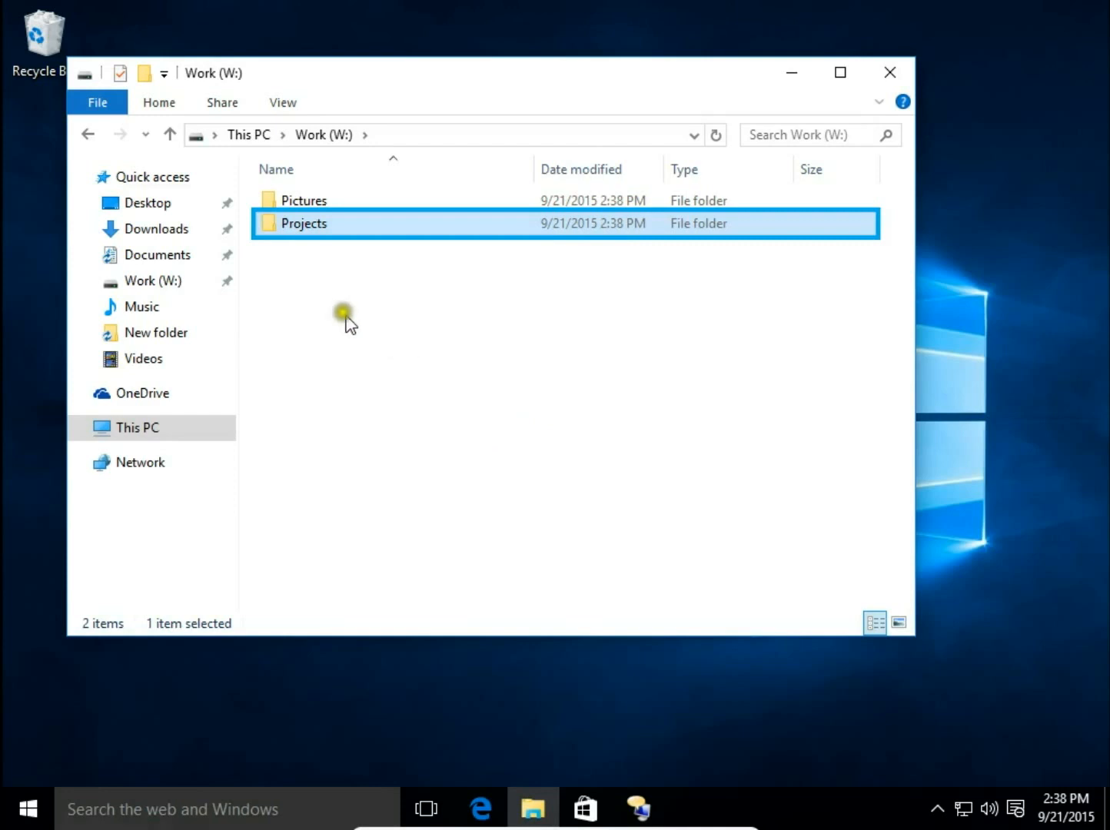
{"action": "mouse_move", "coordinate": [318, 237]}
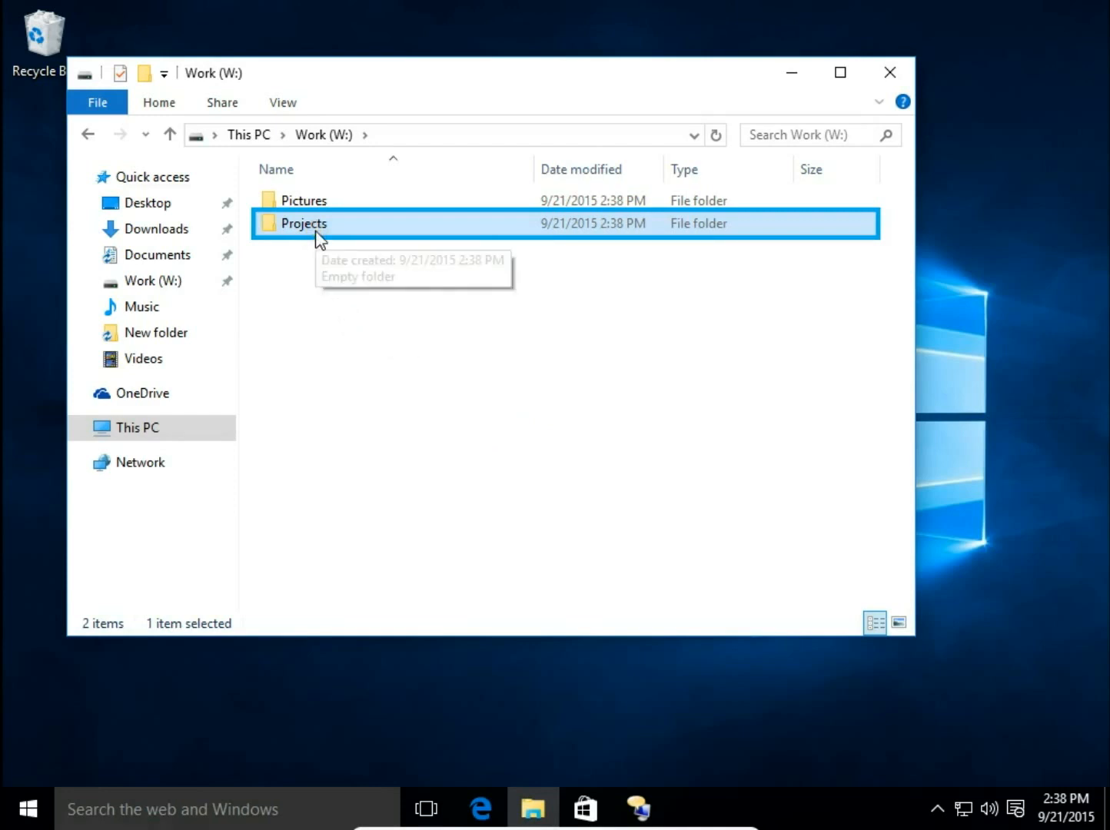
{"action": "double_click", "coordinate": [302, 223]}
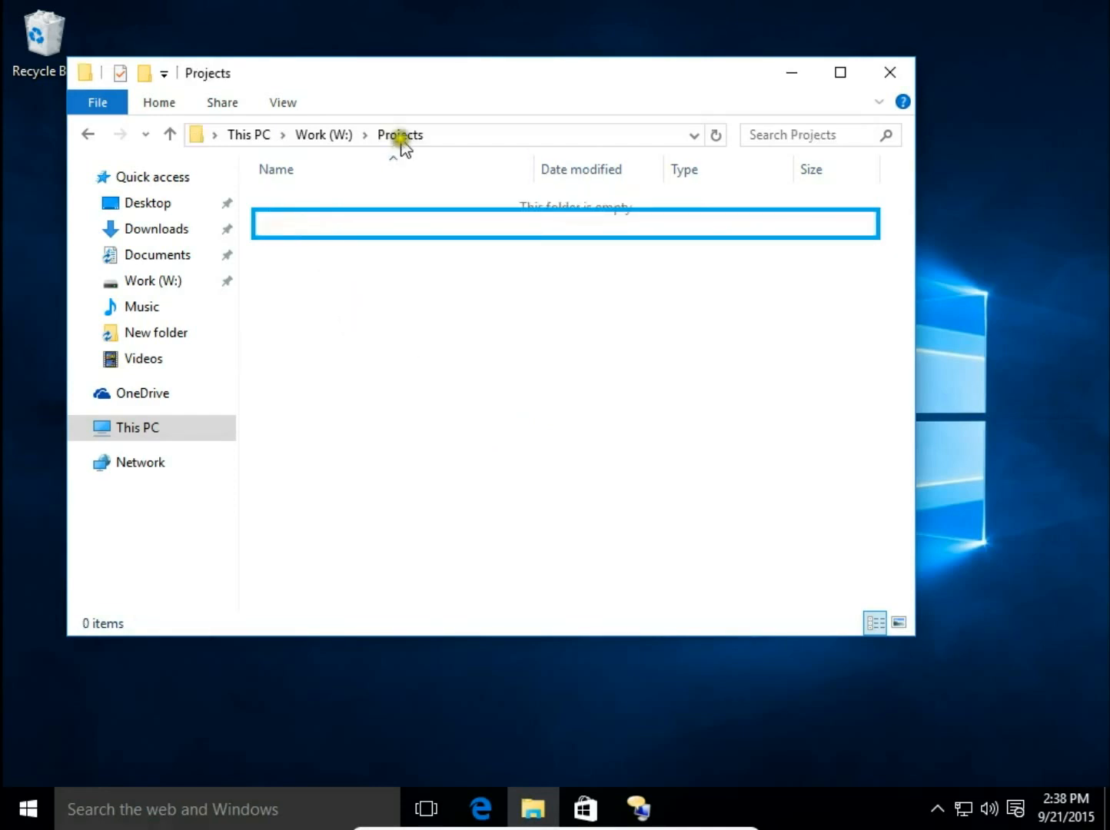
Pin the open Projects folder to Quick access from the Quick access context menu.
{"action": "right_click", "coordinate": [156, 176]}
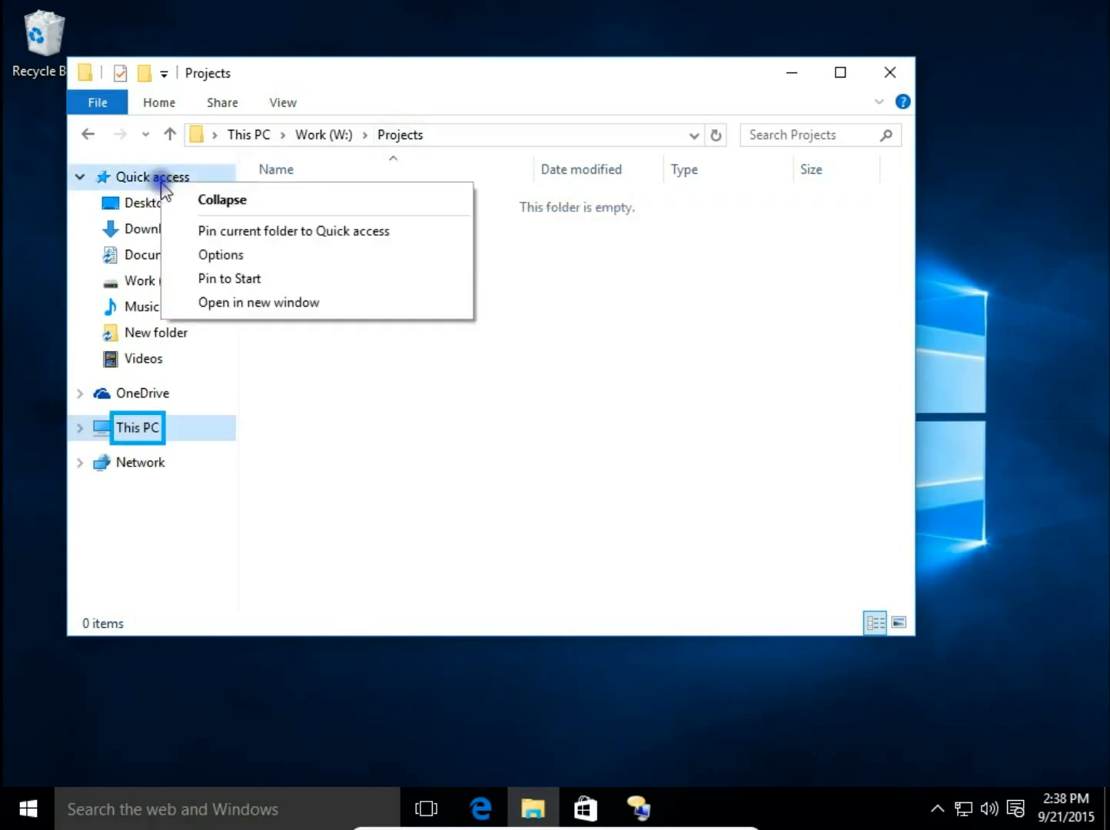
{"action": "mouse_move", "coordinate": [270, 244]}
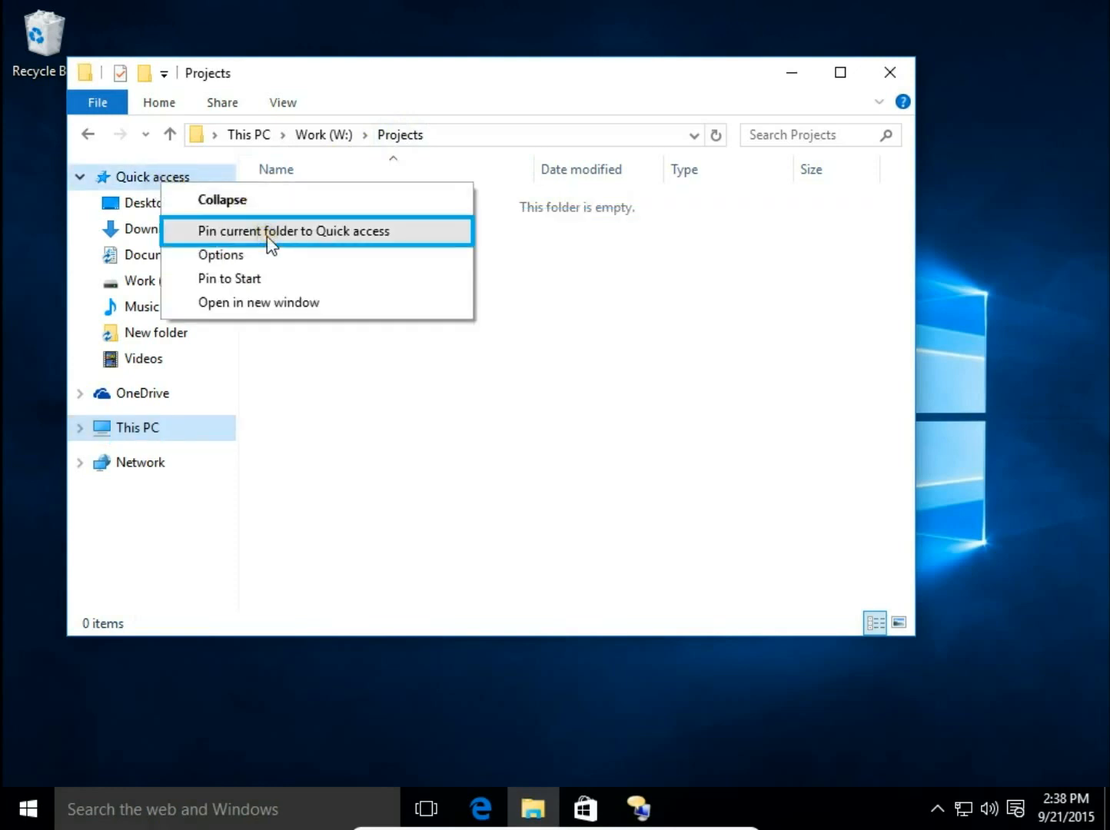
{"action": "left_click", "coordinate": [293, 230]}
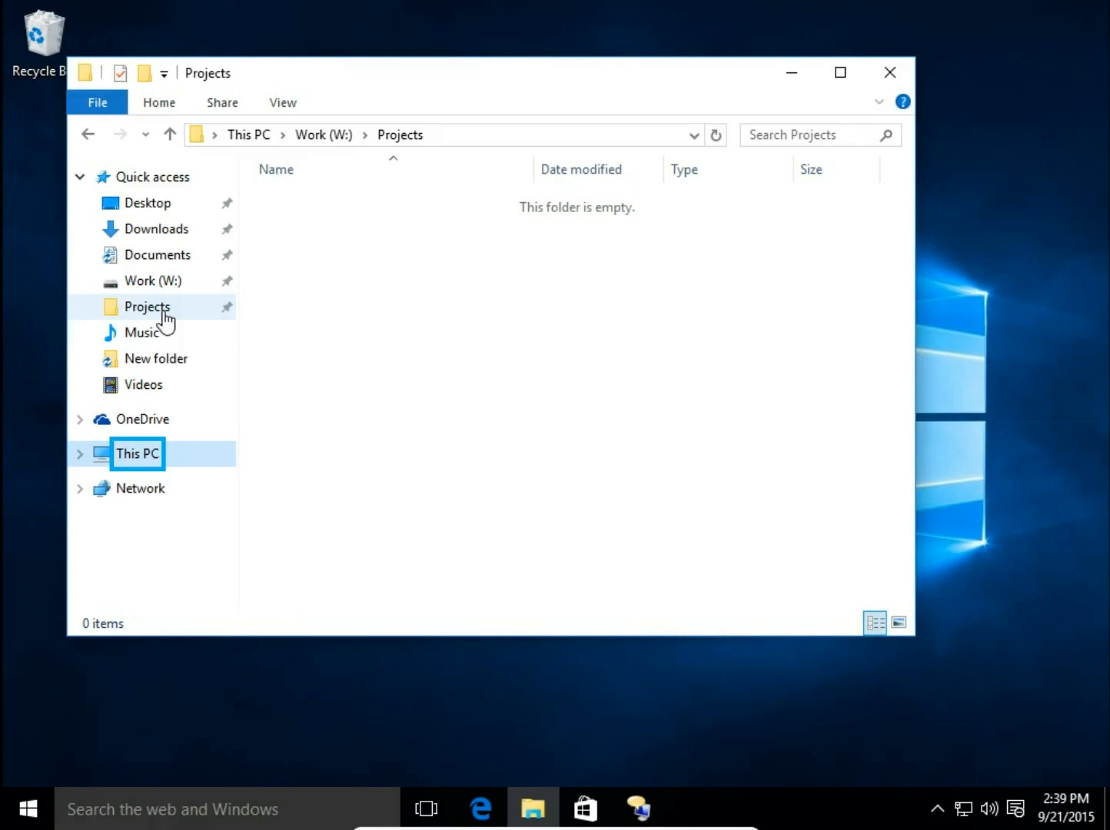
{"action": "mouse_move", "coordinate": [174, 332]}
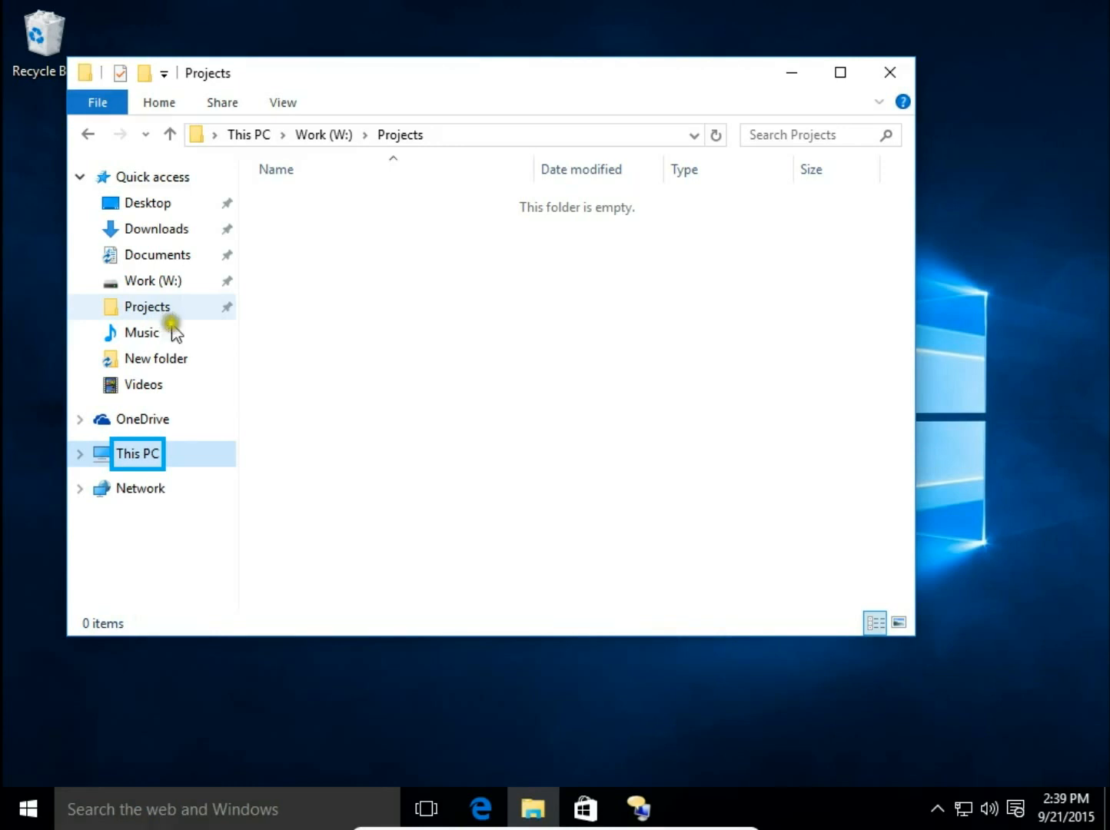
Unpin Projects and then Work (W:) from Quick access.
{"action": "right_click", "coordinate": [146, 306]}
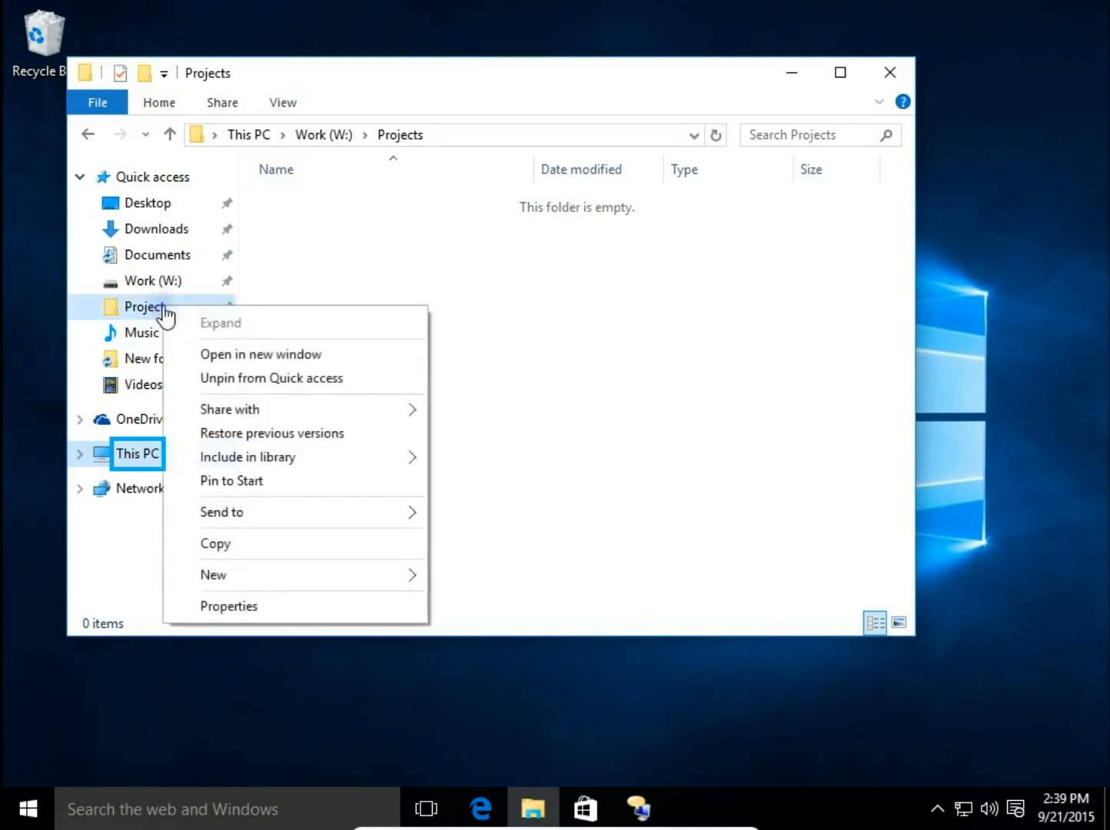
{"action": "mouse_move", "coordinate": [218, 340]}
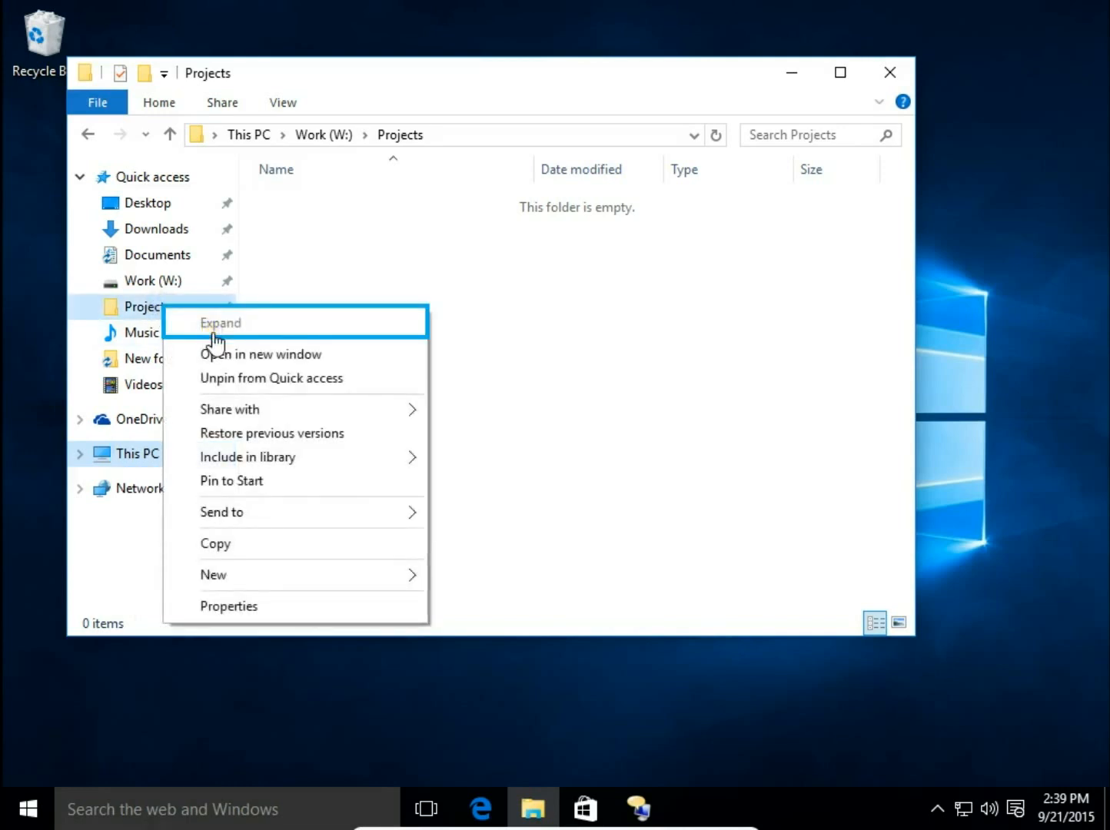
{"action": "left_click", "coordinate": [271, 378]}
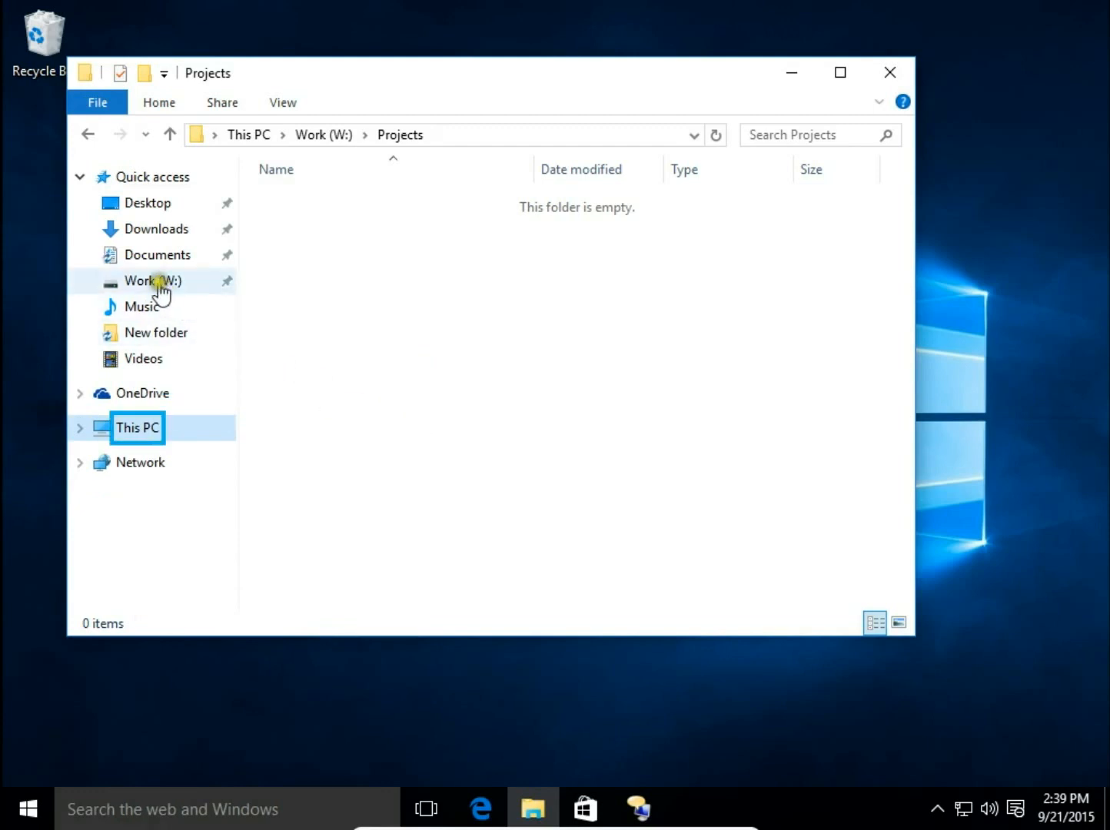
{"action": "left_click", "coordinate": [160, 283]}
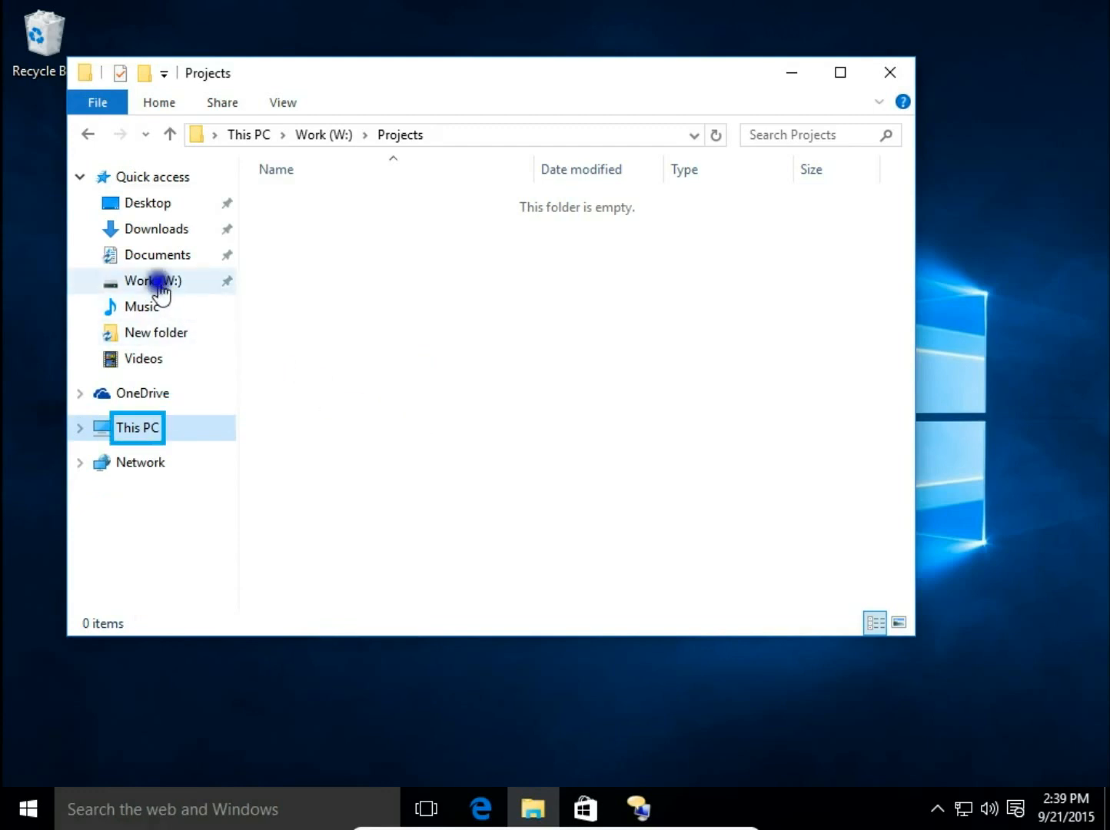
{"action": "right_click", "coordinate": [154, 282]}
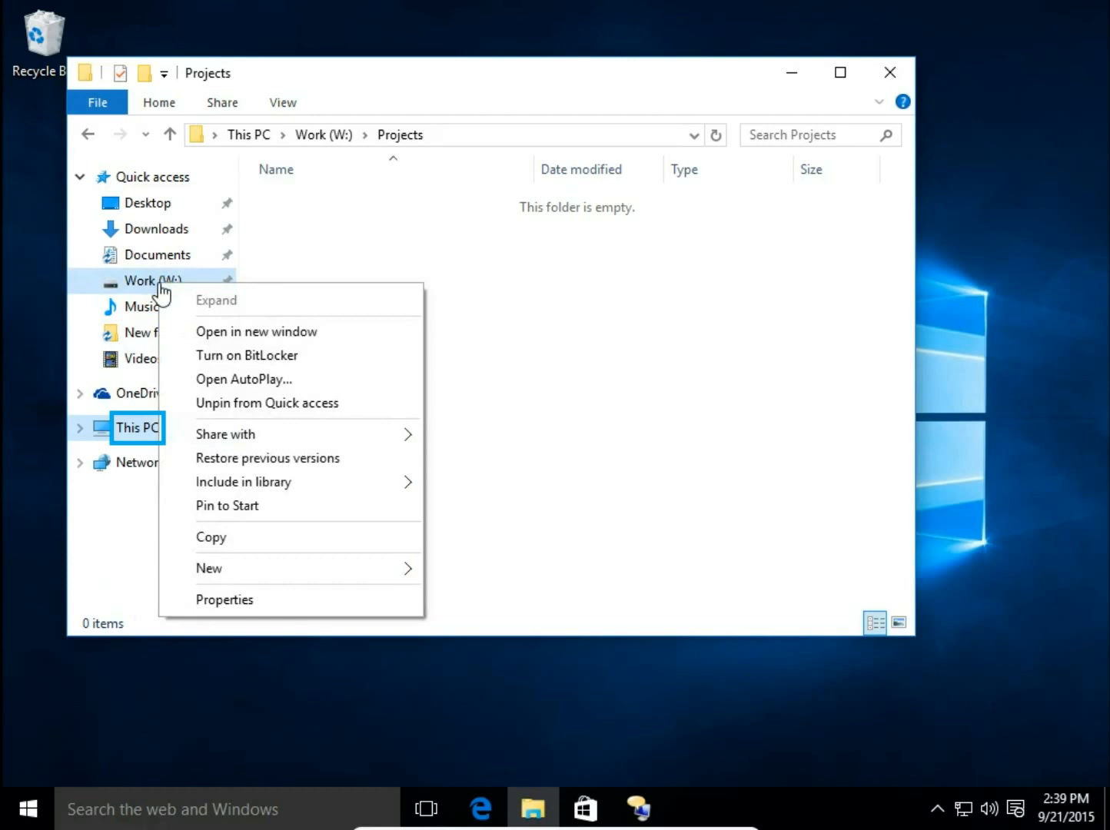
{"action": "mouse_move", "coordinate": [274, 413]}
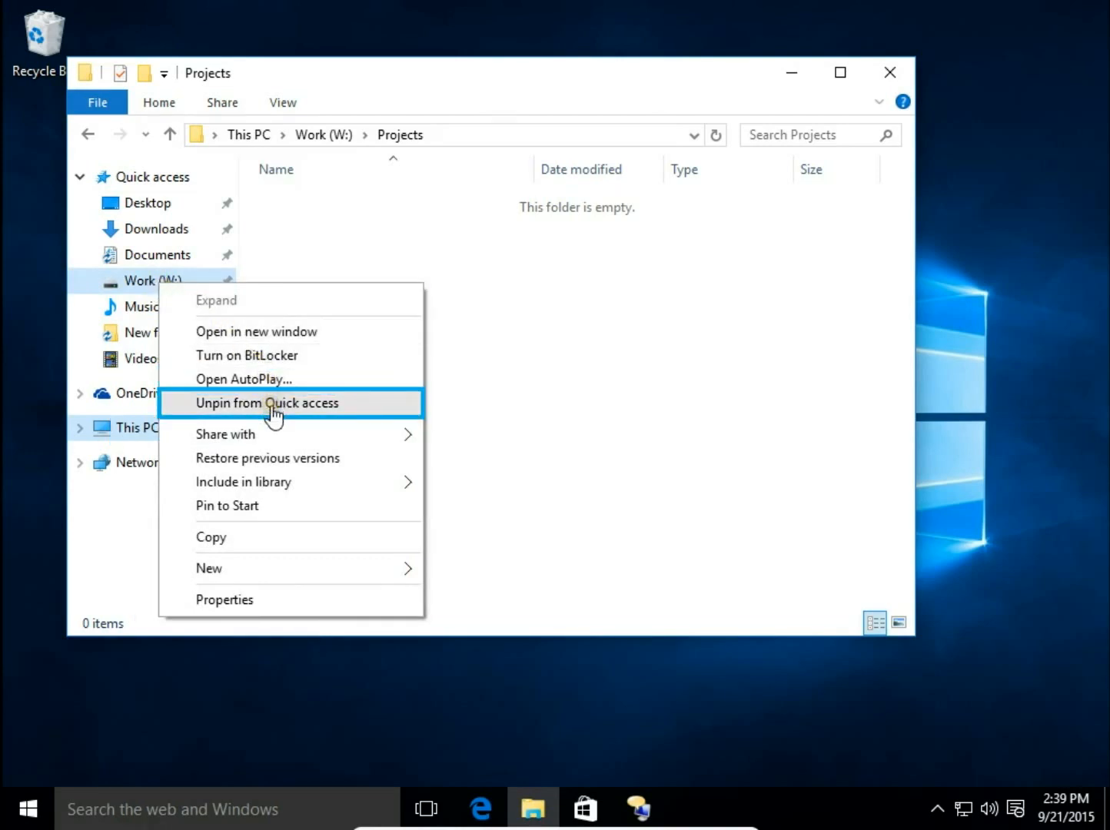
{"action": "left_click", "coordinate": [267, 403]}
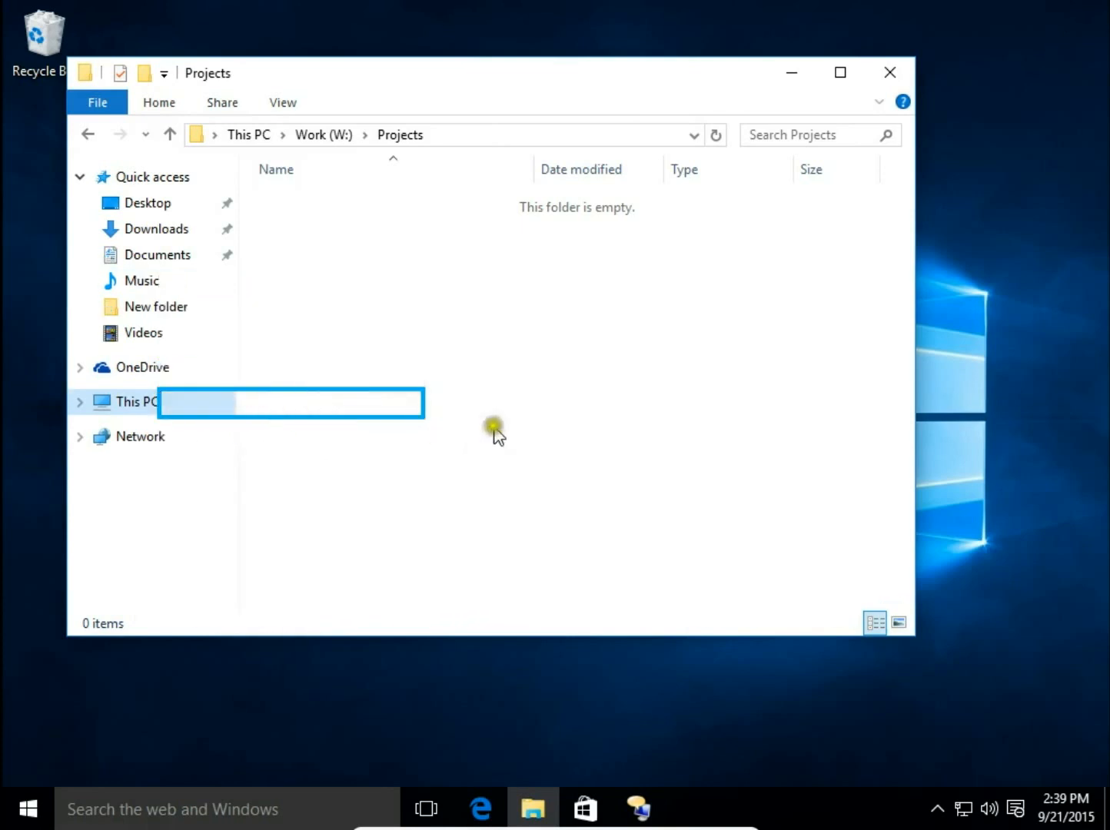